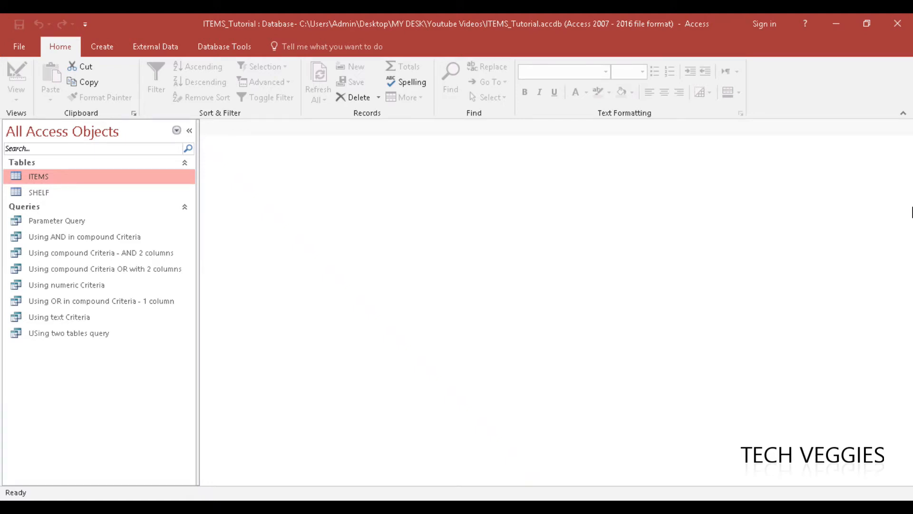
{"action": "mouse_move", "coordinate": [136, 32]}
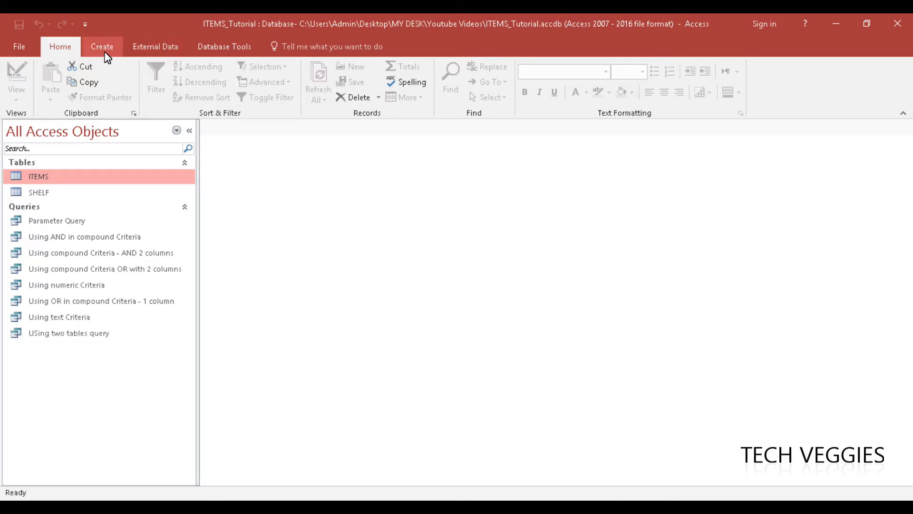
Switch the ribbon to the Create tab in the ITEMS_Tutorial database
{"action": "left_click", "coordinate": [102, 46]}
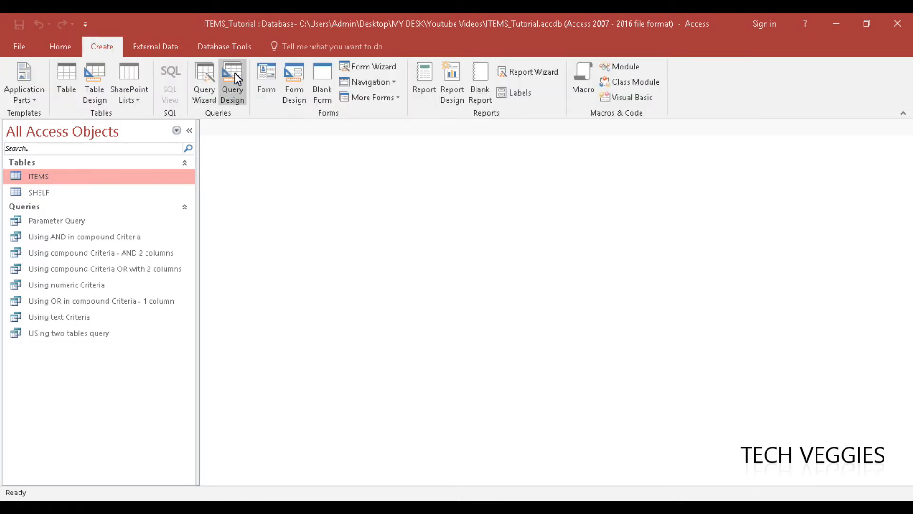
{"action": "mouse_move", "coordinate": [234, 92]}
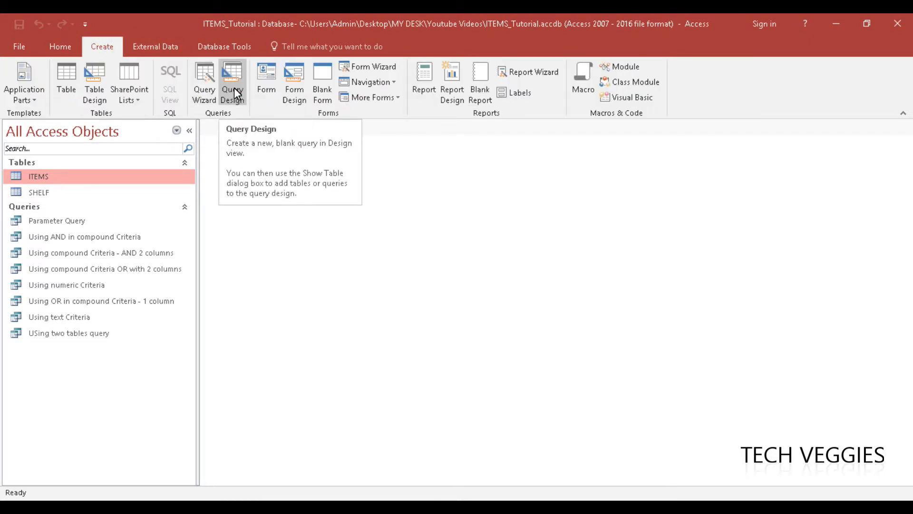
Start a new Query Design containing the ITEMS table and close Show Table
{"action": "left_click", "coordinate": [232, 76]}
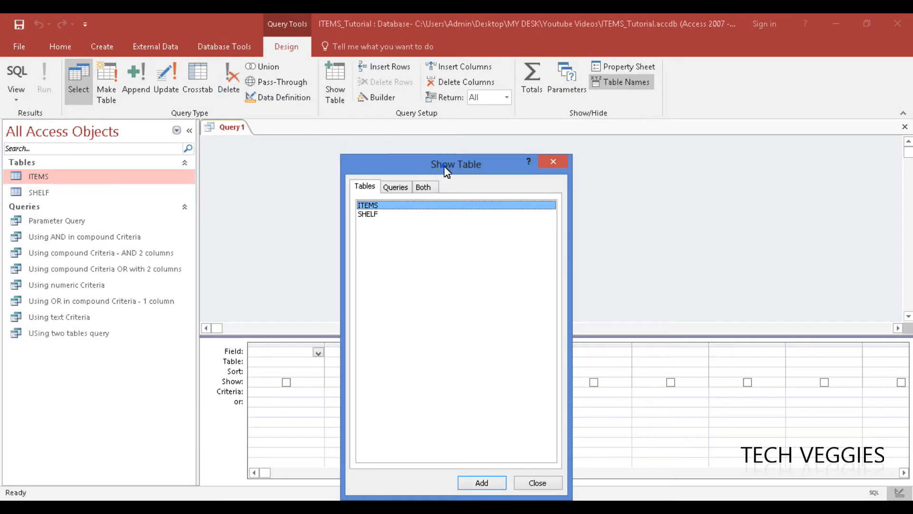
{"action": "left_click_drag", "start_coordinate": [445, 164], "coordinate": [643, 157]}
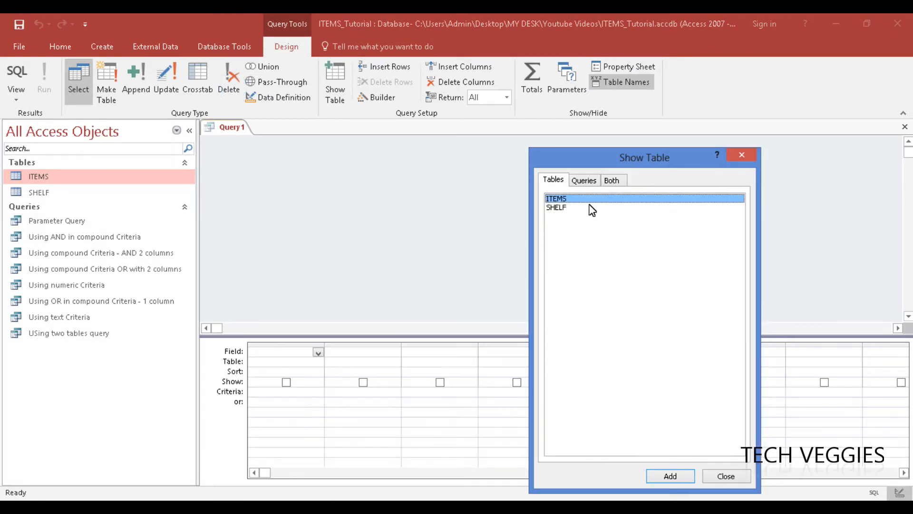
{"action": "left_click_drag", "start_coordinate": [643, 158], "coordinate": [597, 145]}
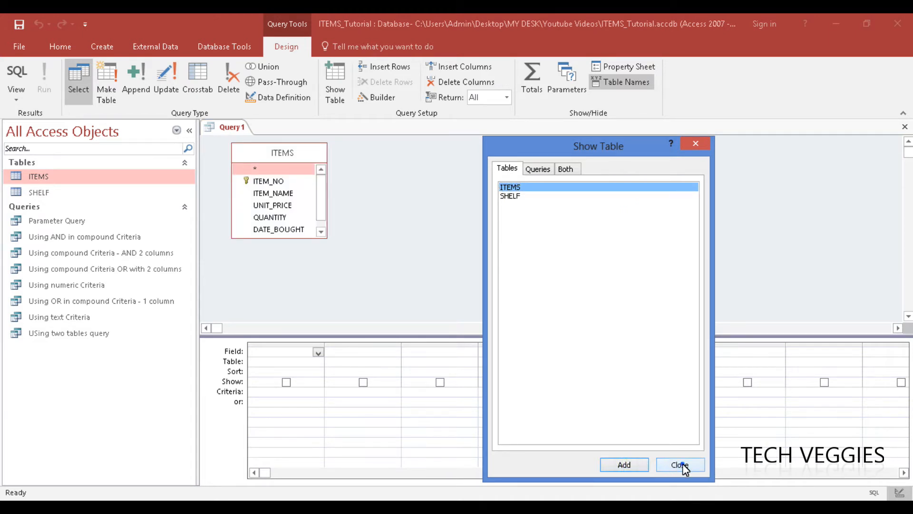
{"action": "left_click", "coordinate": [680, 464]}
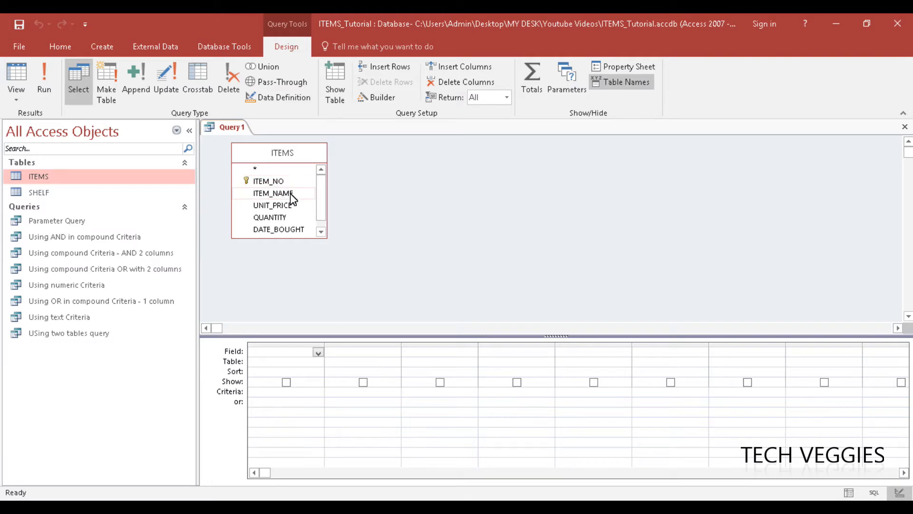
Add ITEM_NAME, UNIT_PRICE and QUANTITY to the grid, selecting the empty fourth column
{"action": "double_click", "coordinate": [273, 193]}
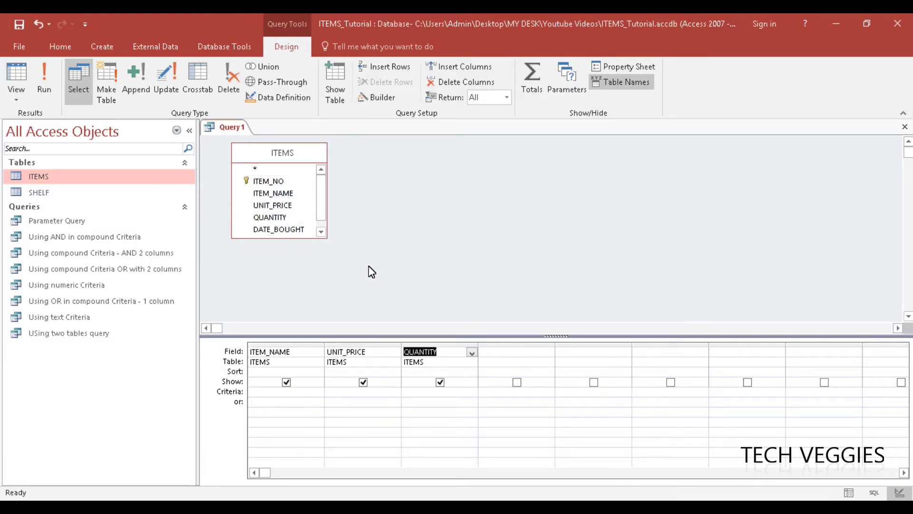
{"action": "left_click", "coordinate": [498, 352]}
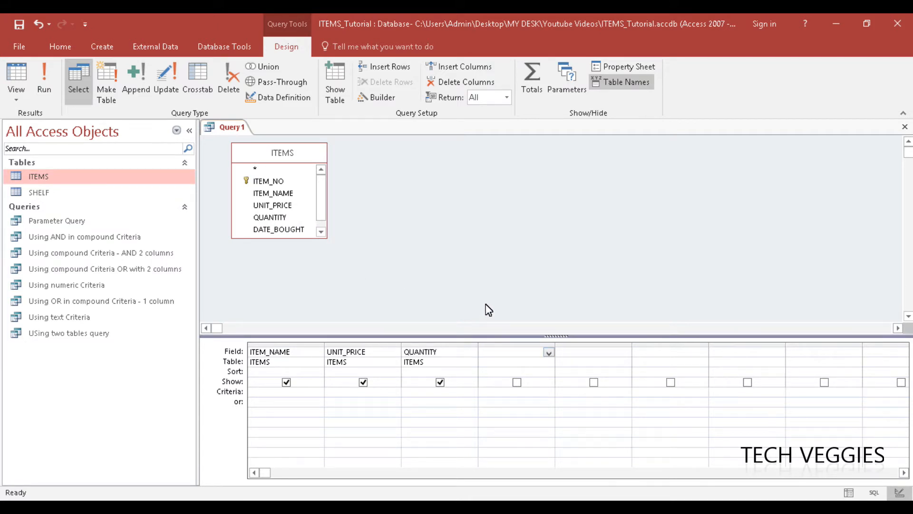
{"action": "left_click", "coordinate": [511, 352]}
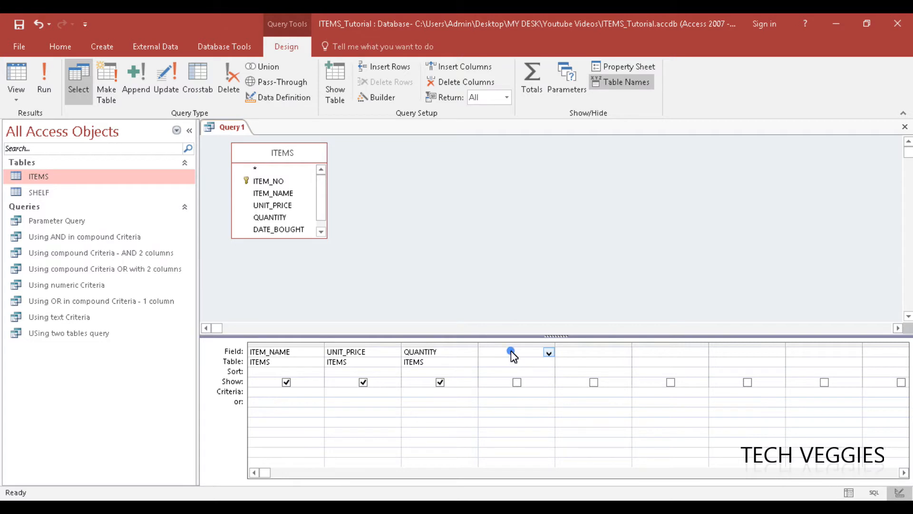
Open the Zoom box for the fourth Field cell with font size 28
{"action": "right_click", "coordinate": [511, 353]}
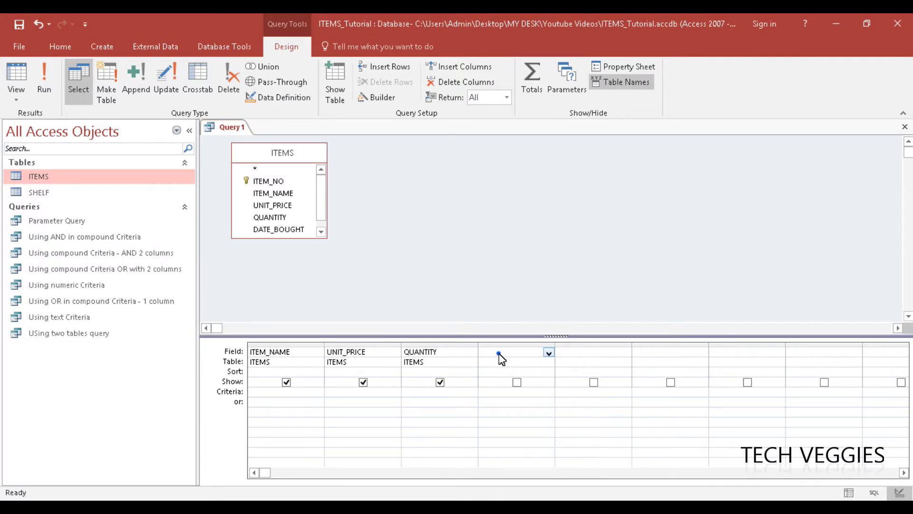
{"action": "right_click", "coordinate": [501, 358]}
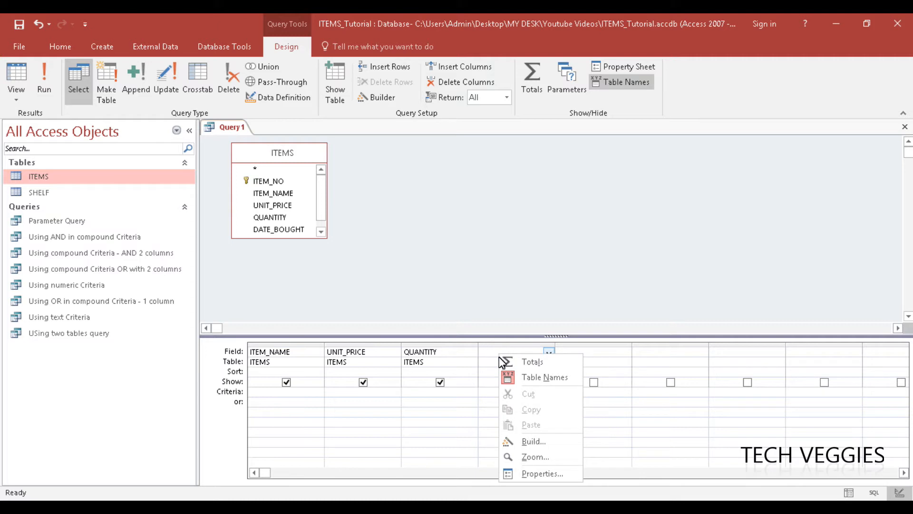
{"action": "left_click", "coordinate": [535, 456]}
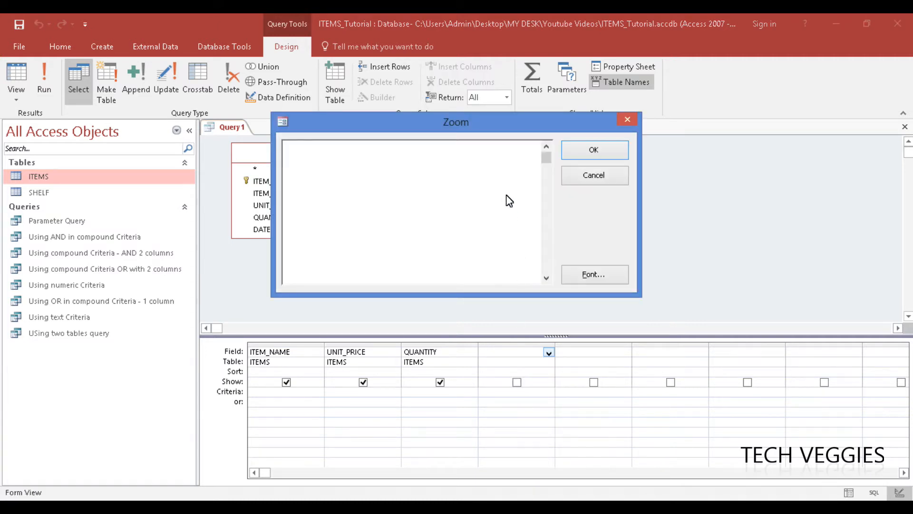
{"action": "left_click", "coordinate": [594, 274]}
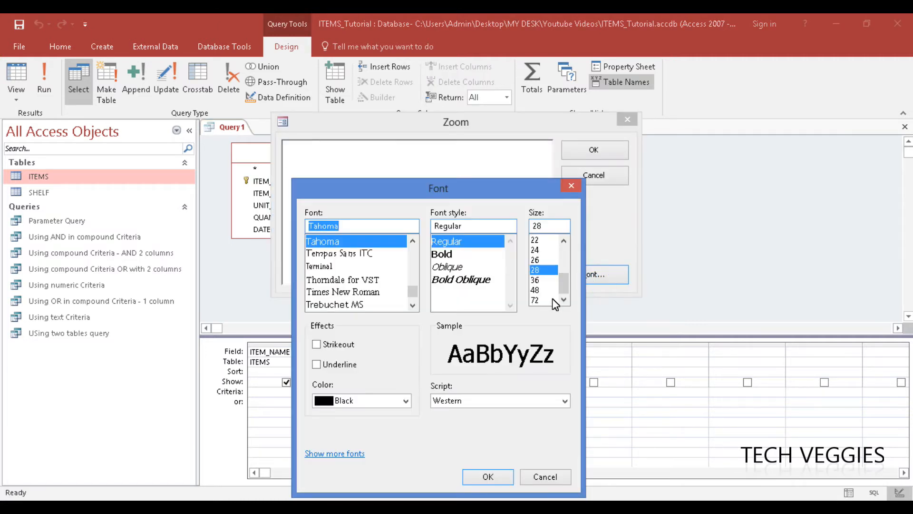
{"action": "left_click", "coordinate": [535, 289]}
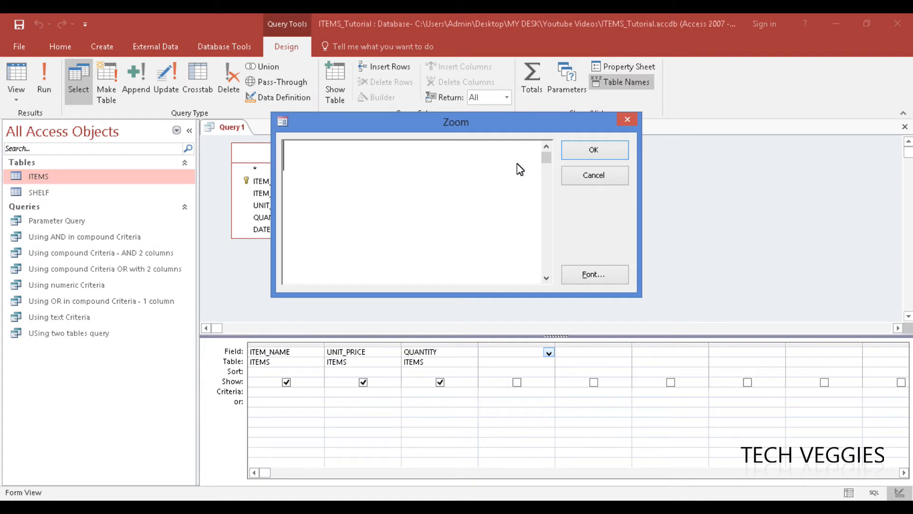
Enter 'TotalCost:' as the calculated column's name in the Zoom box
{"action": "type", "text": "Tot"}
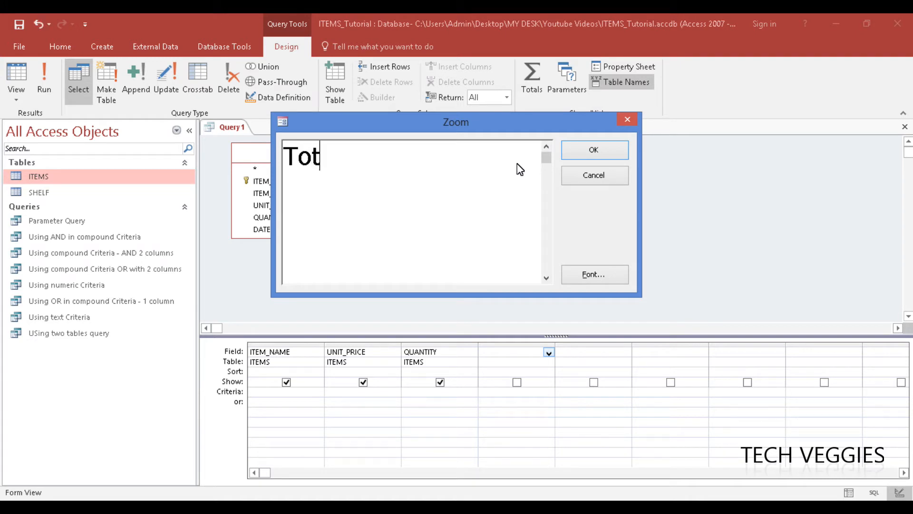
{"action": "type", "text": "al"}
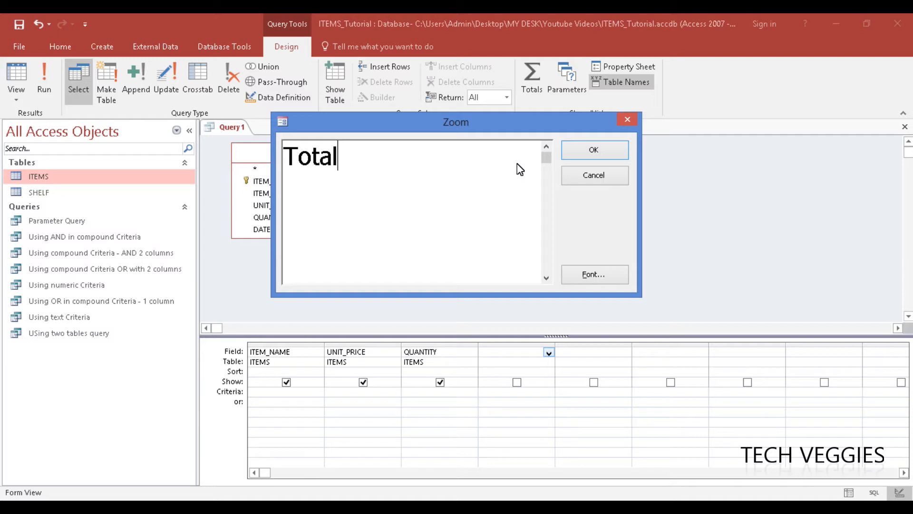
{"action": "type", "text": "Cost"}
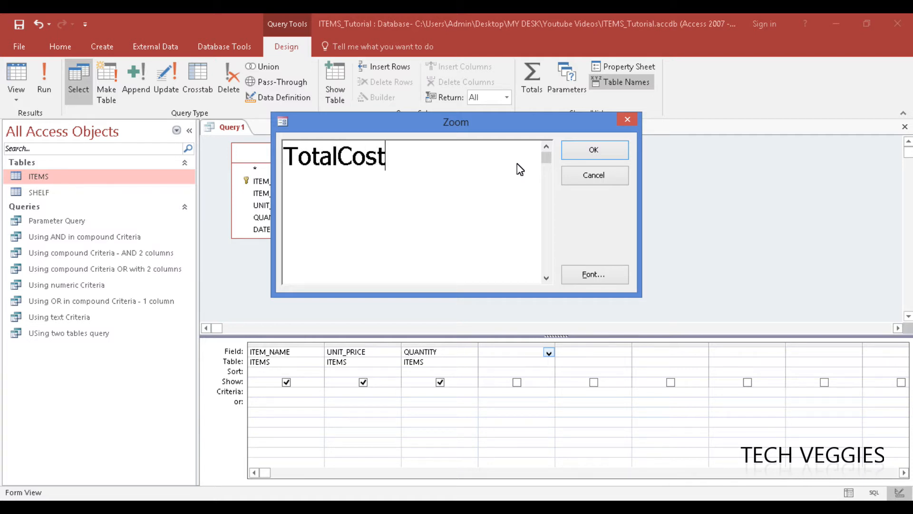
{"action": "type", "text": ":"}
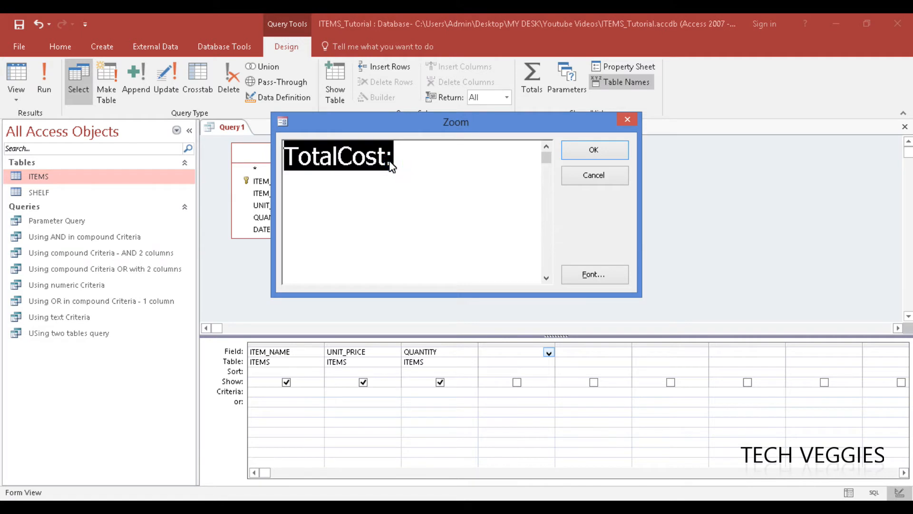
{"action": "left_click", "coordinate": [390, 162]}
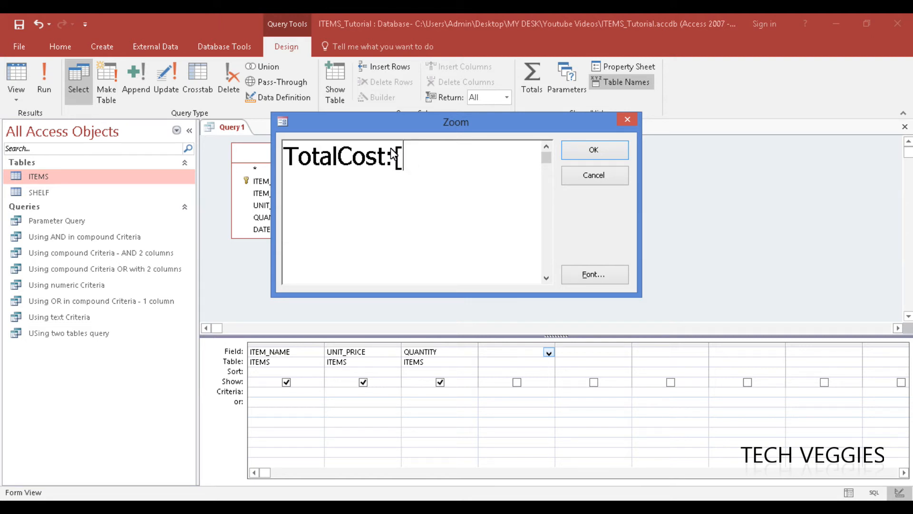
Complete the expression as 'TotalCost:[UNIT_PRICE]*[QUANTITY]'
{"action": "type", "text": "[UNIT_"}
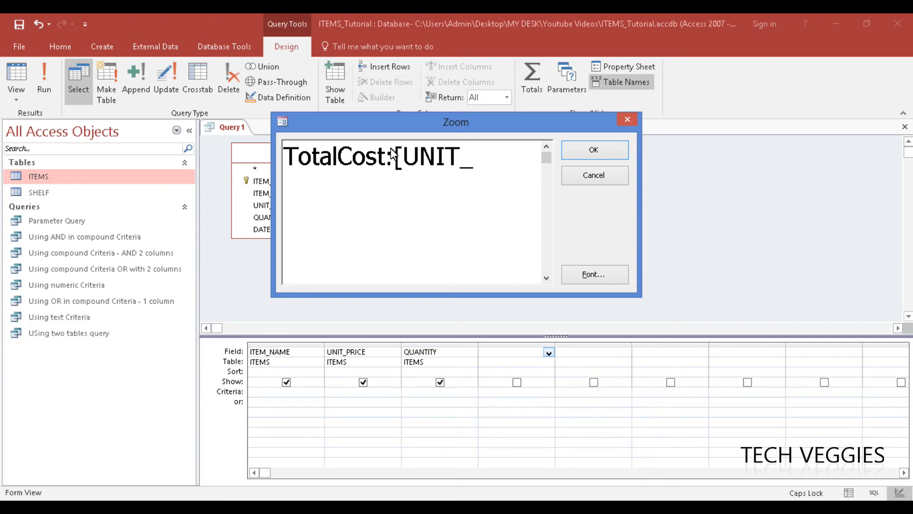
{"action": "type", "text": "PR"}
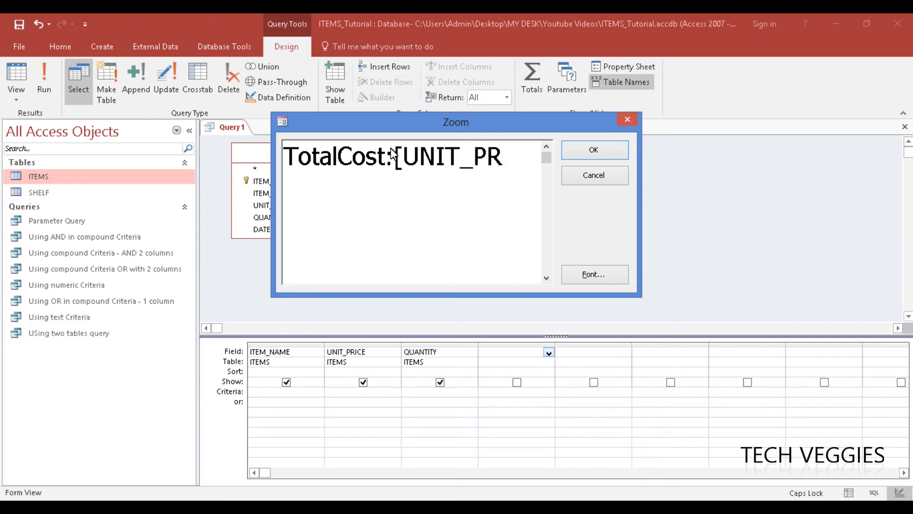
{"action": "type", "text": "ICE]"}
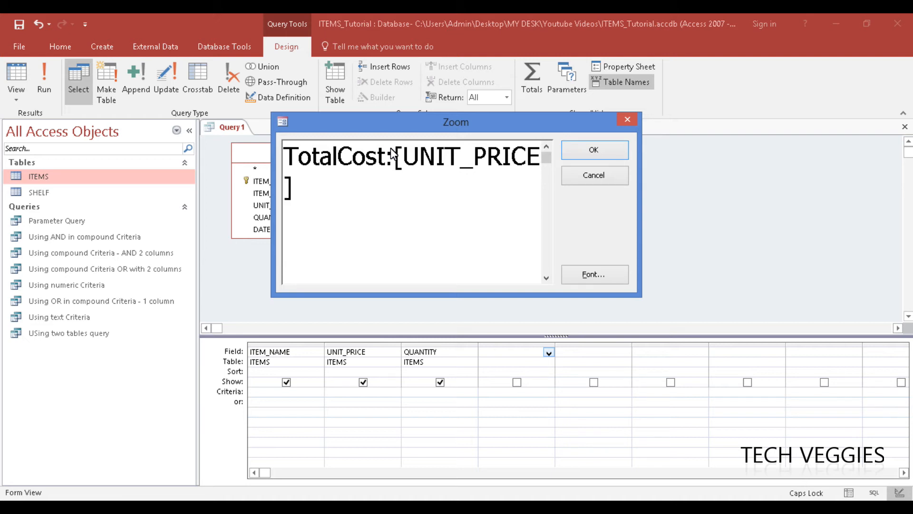
{"action": "type", "text": "*"}
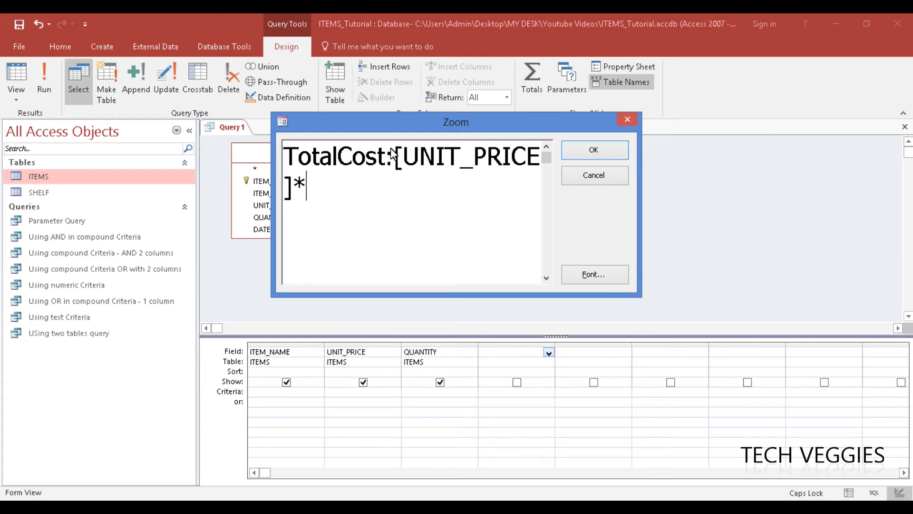
{"action": "type", "text": "["}
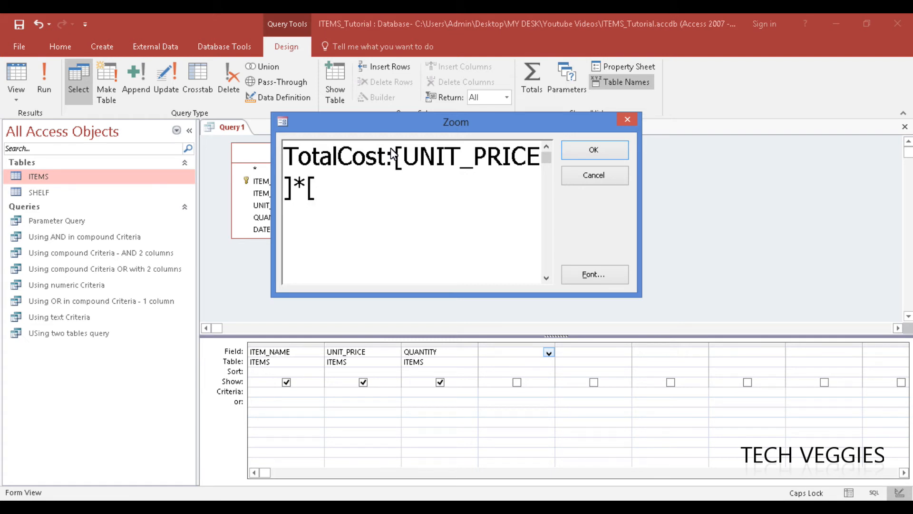
{"action": "type", "text": "QUAN"}
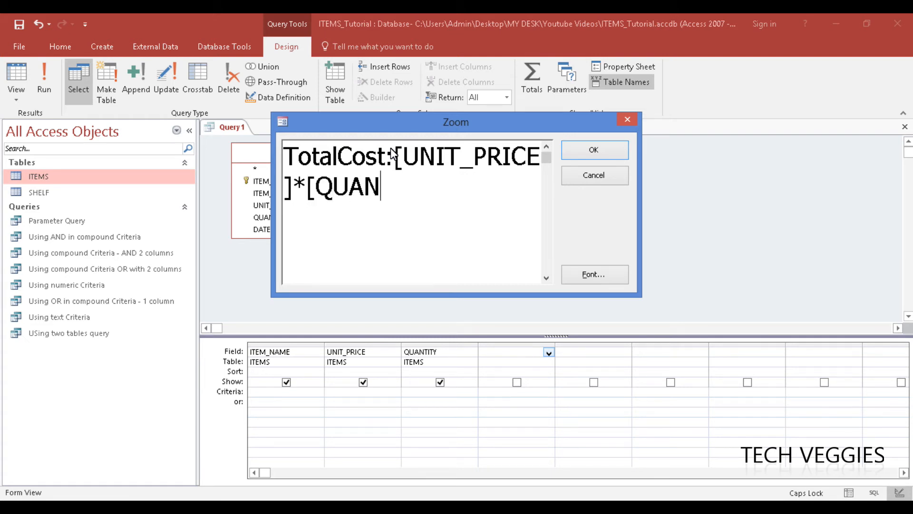
{"action": "type", "text": "TITY]"}
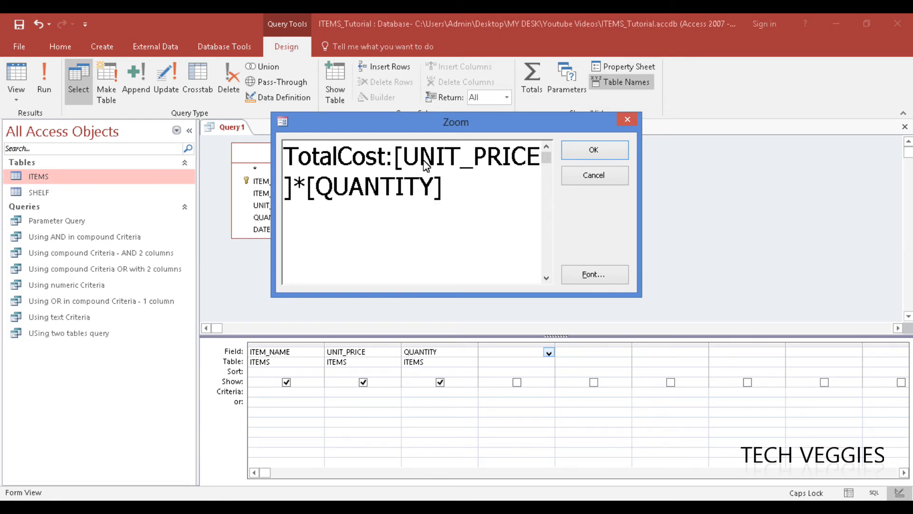
{"action": "double_click", "coordinate": [335, 169]}
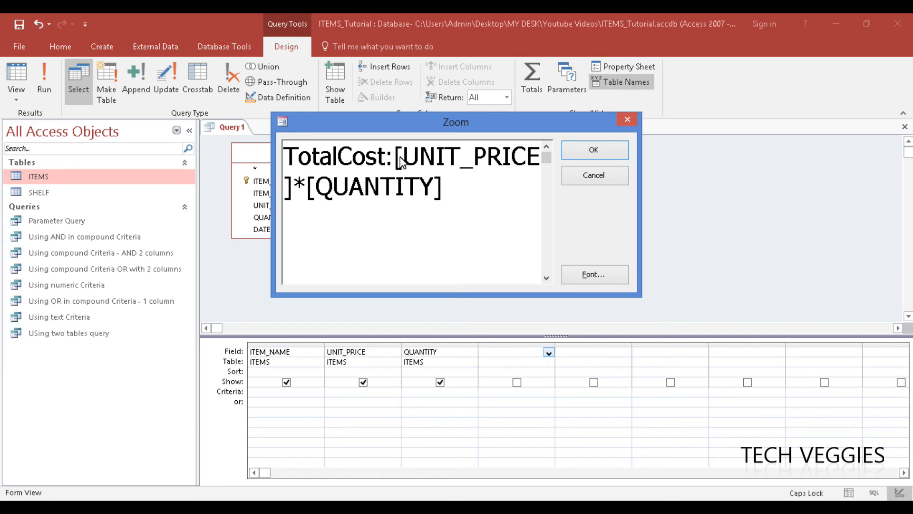
{"action": "mouse_move", "coordinate": [440, 189]}
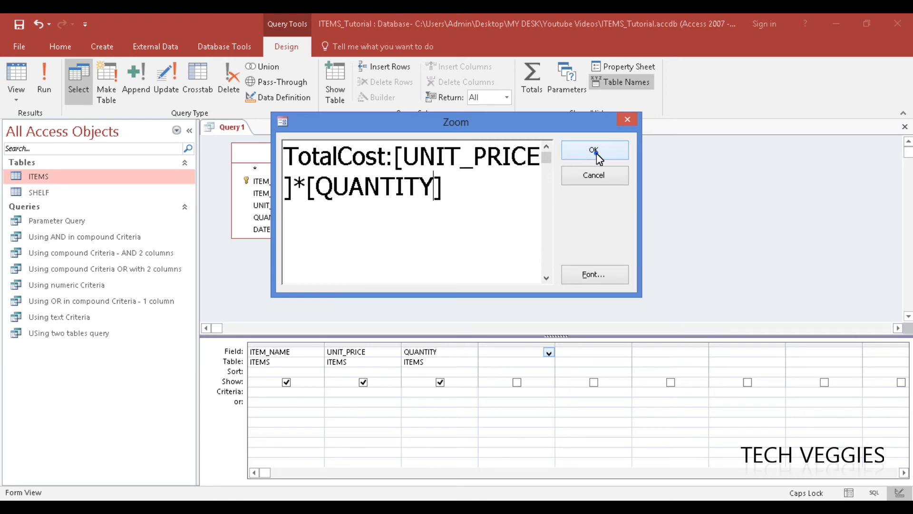
Confirm the TotalCost expression into the fourth grid column
{"action": "left_click", "coordinate": [594, 150]}
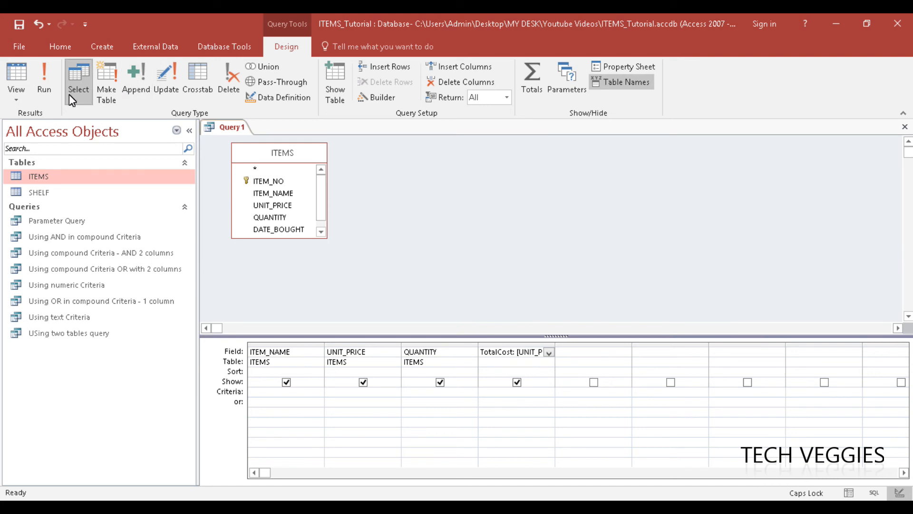
{"action": "mouse_move", "coordinate": [283, 27]}
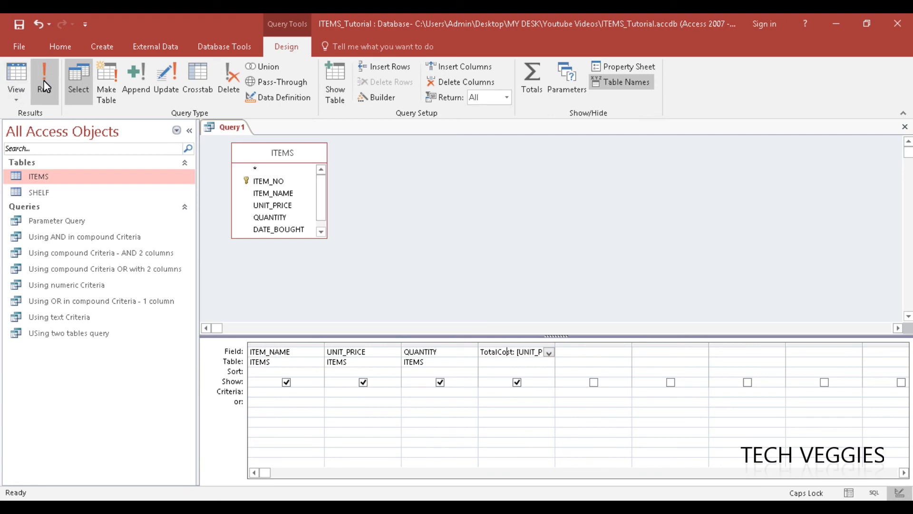
Run the query and check TotalCost values, e.g. Bread 500
{"action": "left_click", "coordinate": [44, 76]}
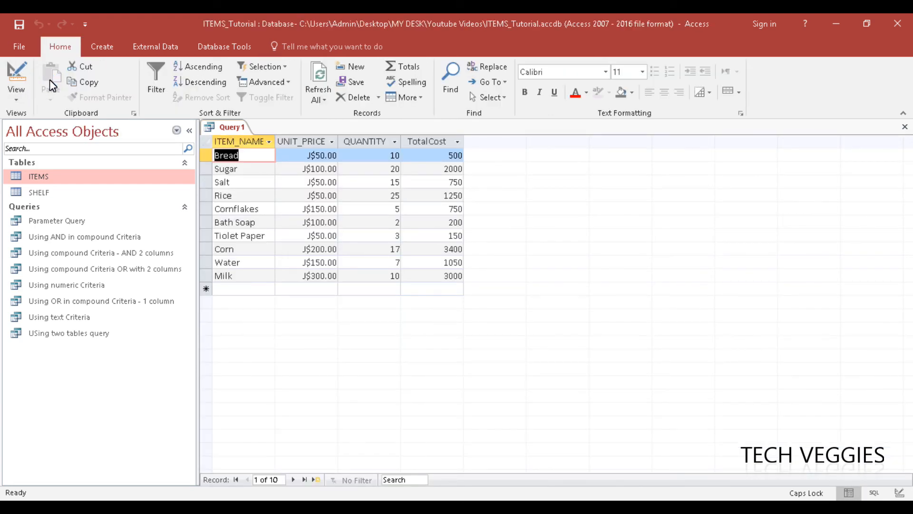
{"action": "mouse_move", "coordinate": [432, 151]}
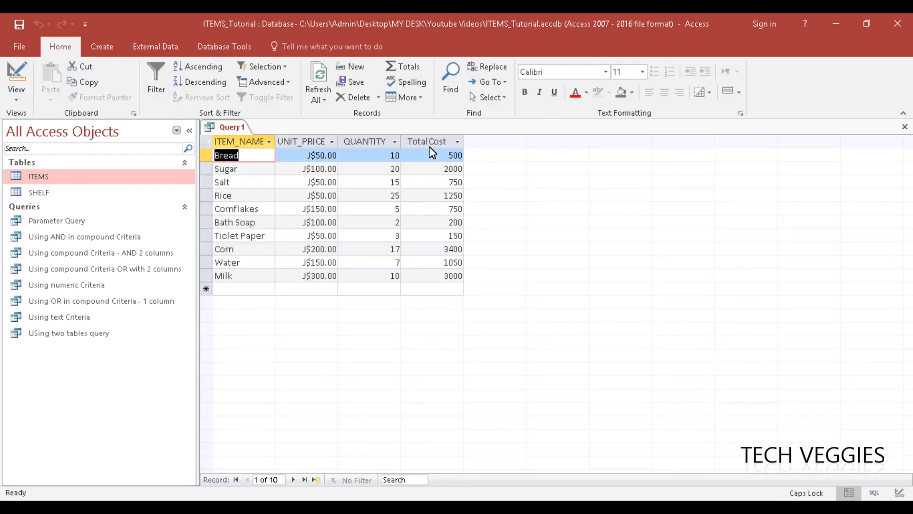
{"action": "mouse_move", "coordinate": [440, 162]}
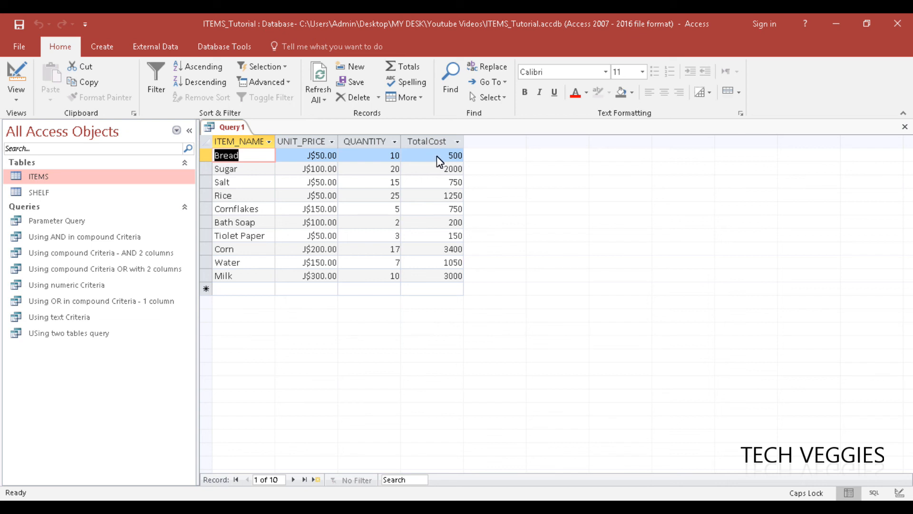
{"action": "left_click", "coordinate": [447, 156]}
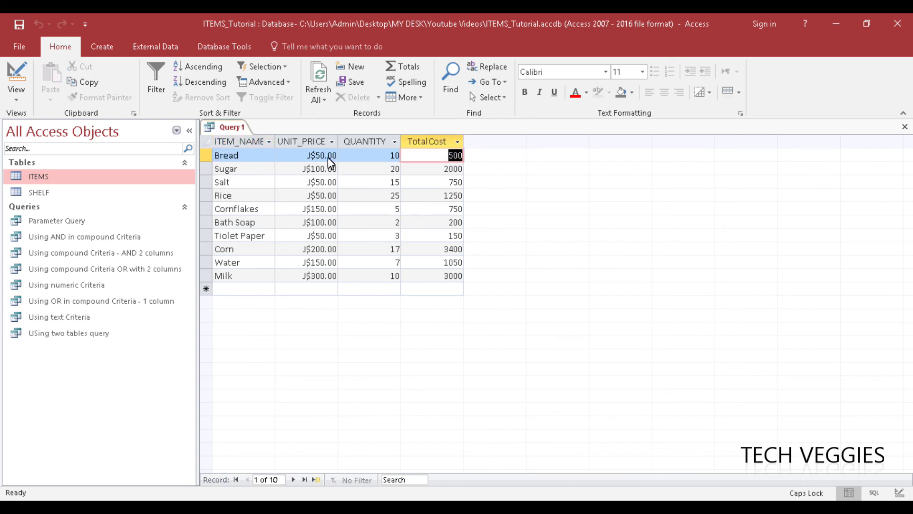